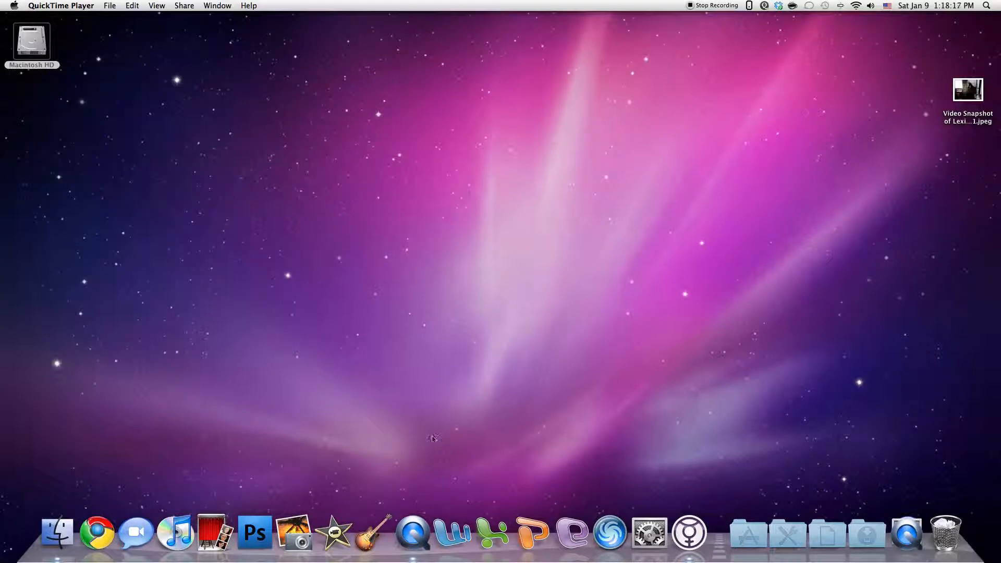
pyautogui.moveTo(586, 255)
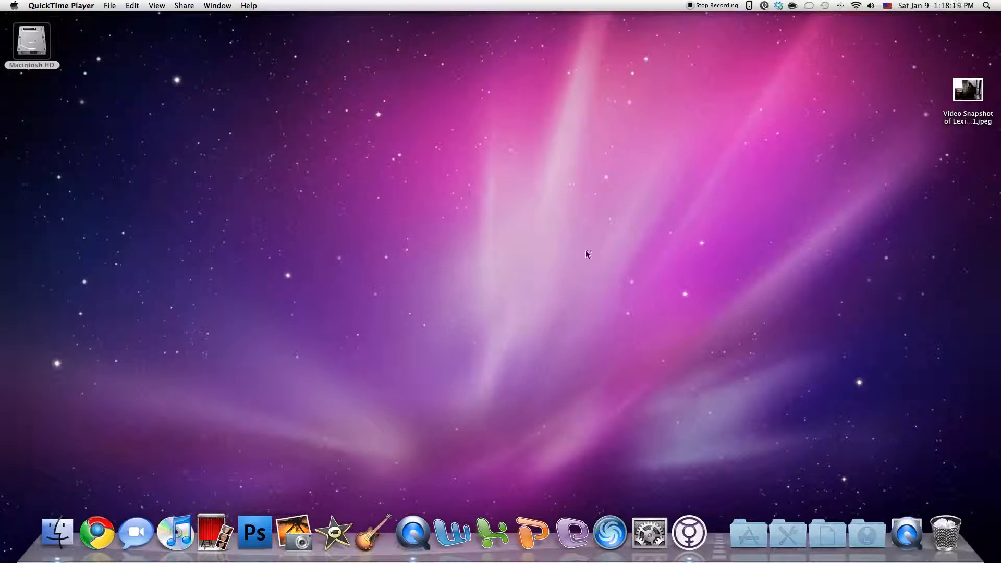
pyautogui.moveTo(600, 224)
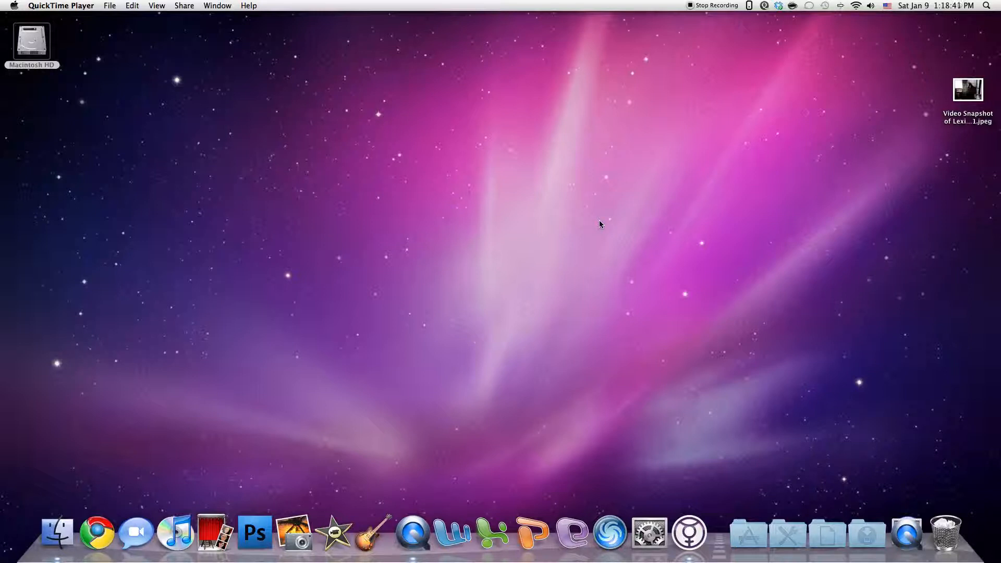
# Step: Browse the Applications stack, dismiss it, then open MagicPrefs from the menu bar icon
pyautogui.click(749, 5)
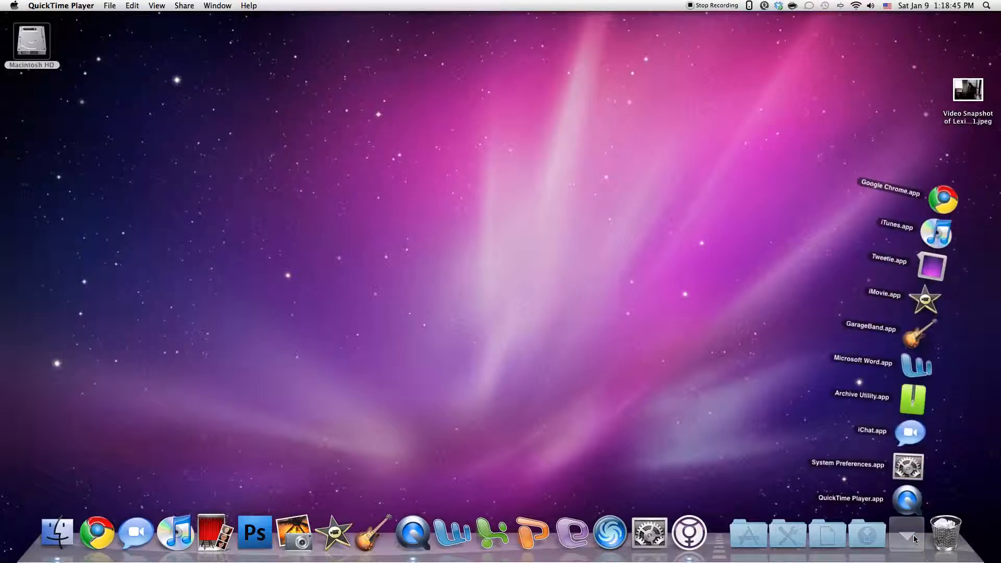
pyautogui.click(867, 532)
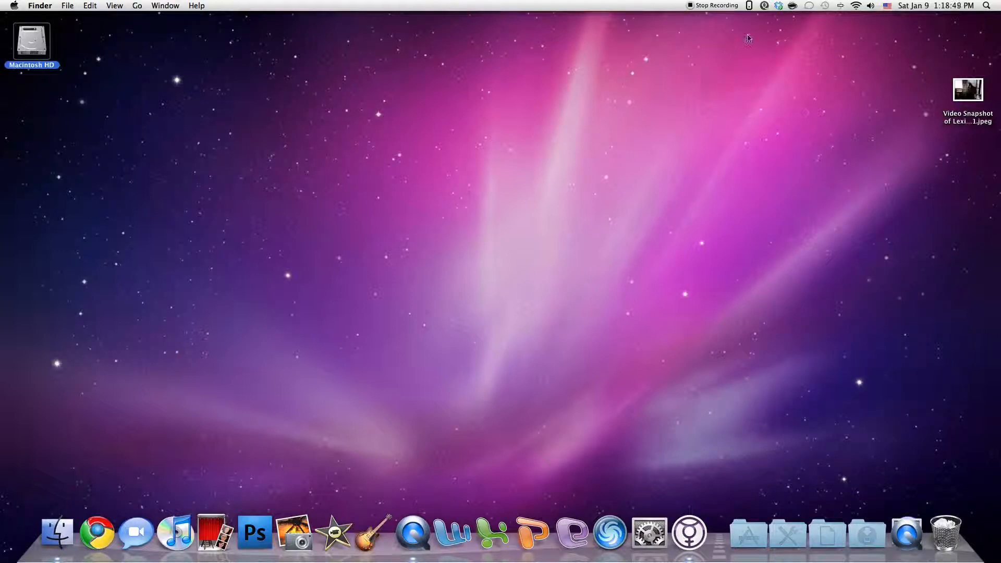
pyautogui.click(748, 5)
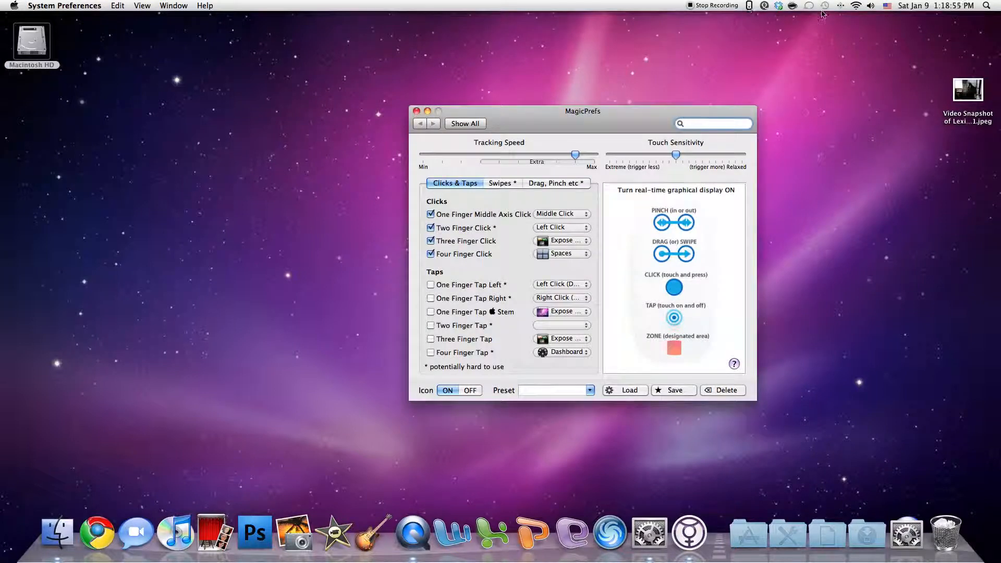
# Step: Set Three Finger Click to Exposé All Windows
pyautogui.click(764, 5)
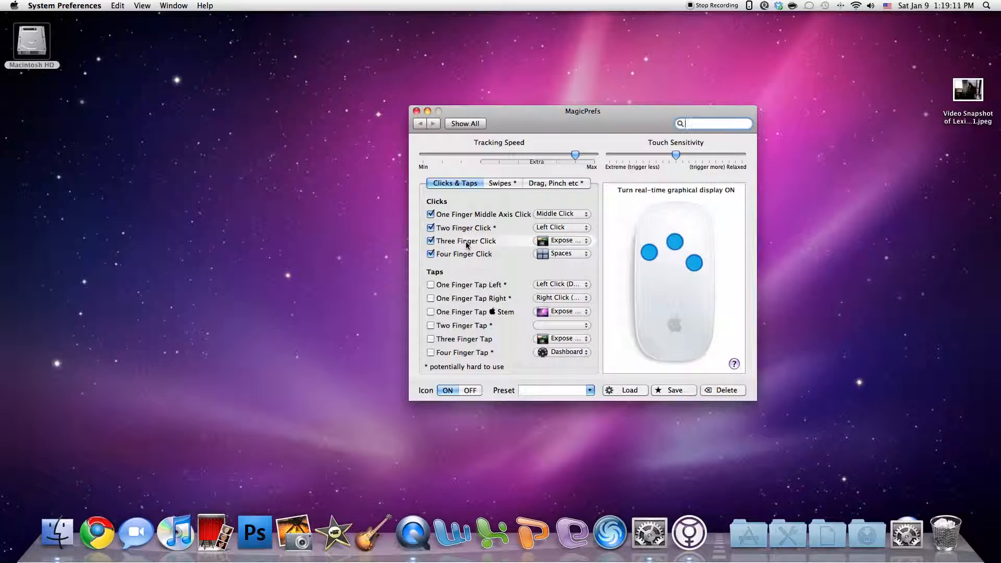
pyautogui.click(561, 241)
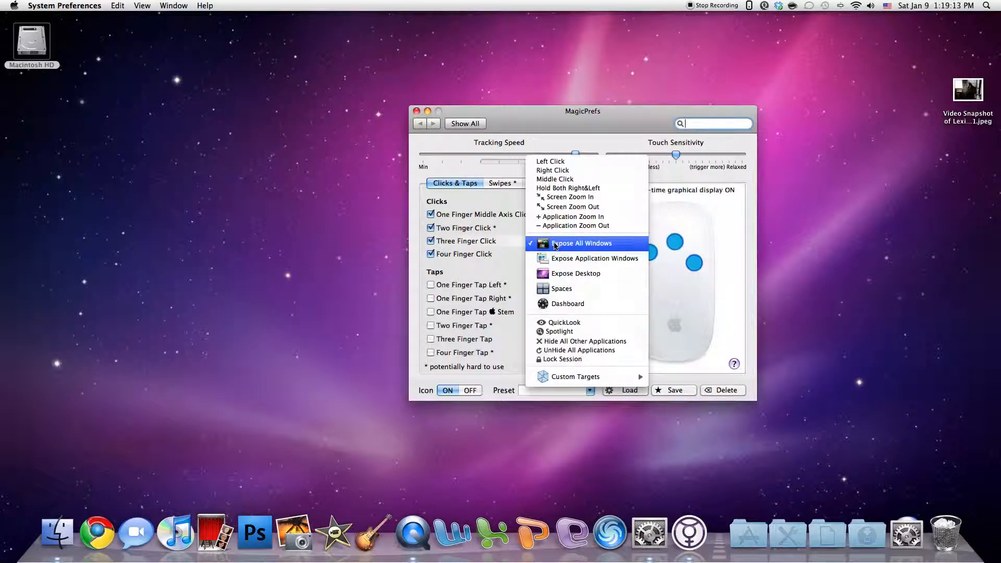
pyautogui.click(580, 243)
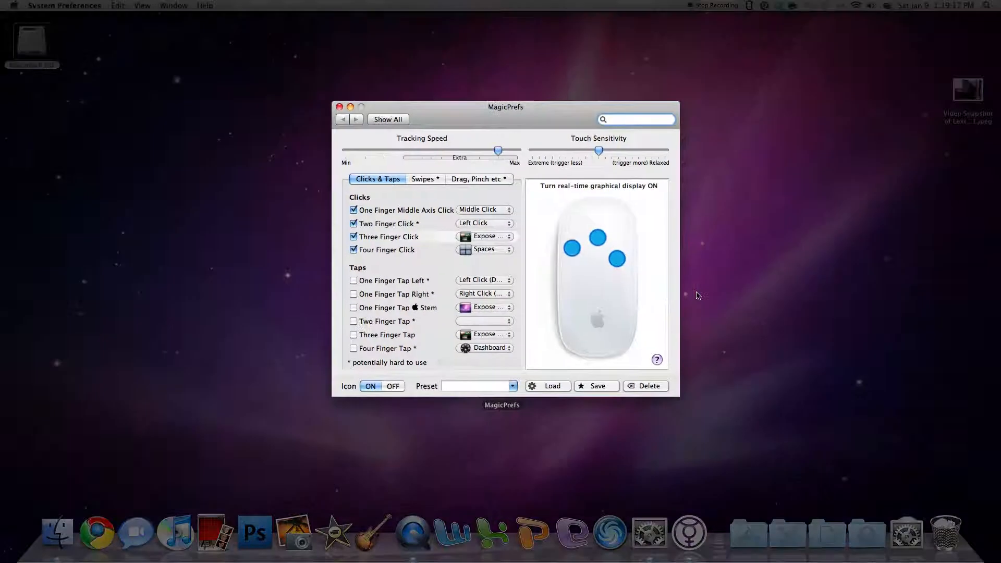
# Step: Drag across the MagicPrefs pane to change the Three Finger Tap setting to Dashboard
pyautogui.moveTo(506, 107); pyautogui.dragTo(500, 107)
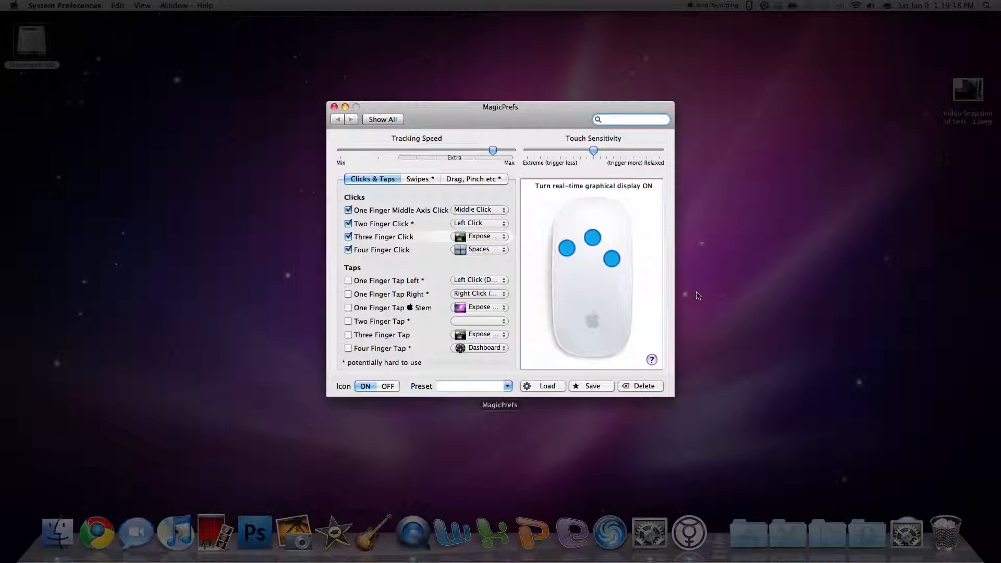
pyautogui.moveTo(500, 106); pyautogui.dragTo(582, 111)
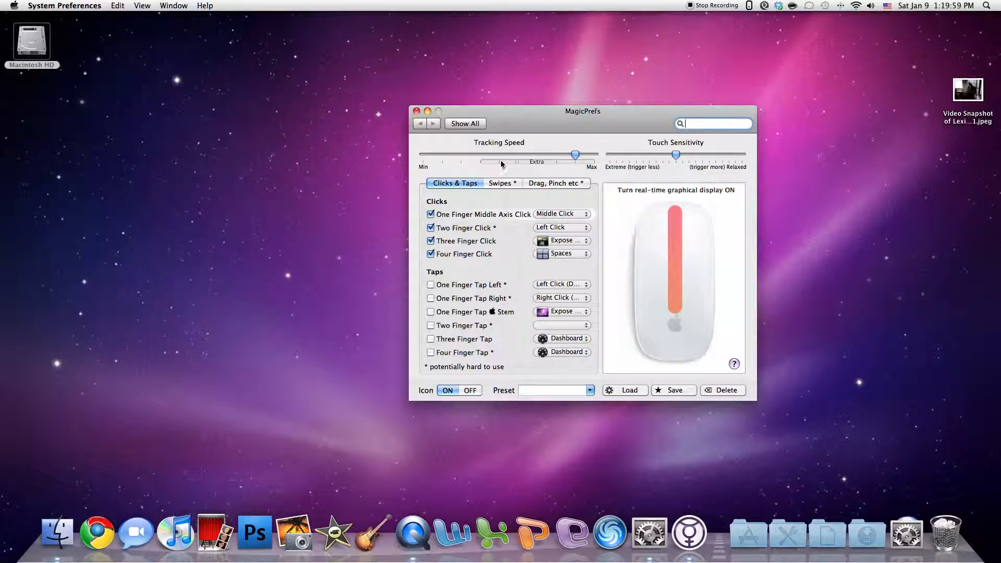
pyautogui.moveTo(557, 166)
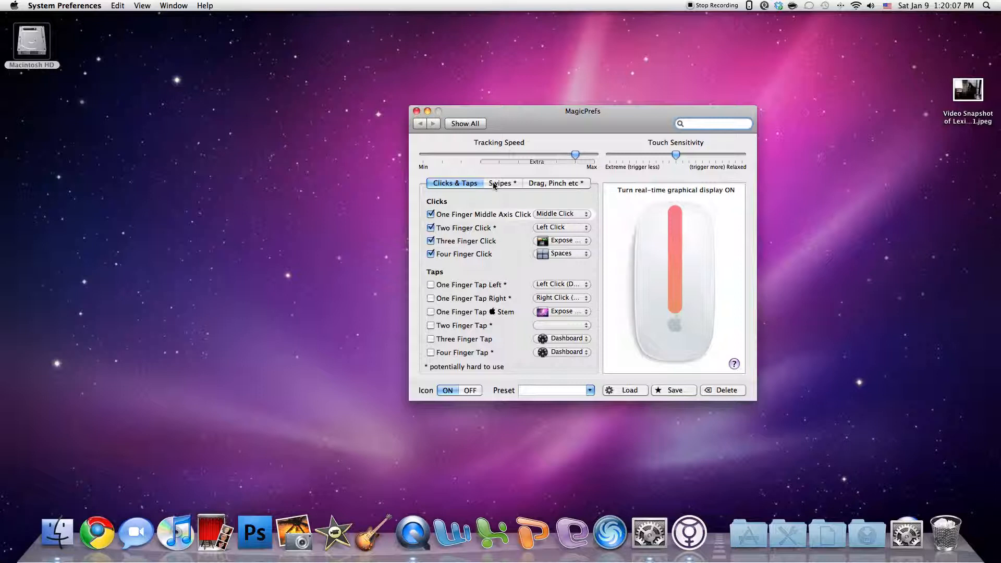
# Step: Show the Swipes tab with its two-finger swipe options
pyautogui.click(500, 183)
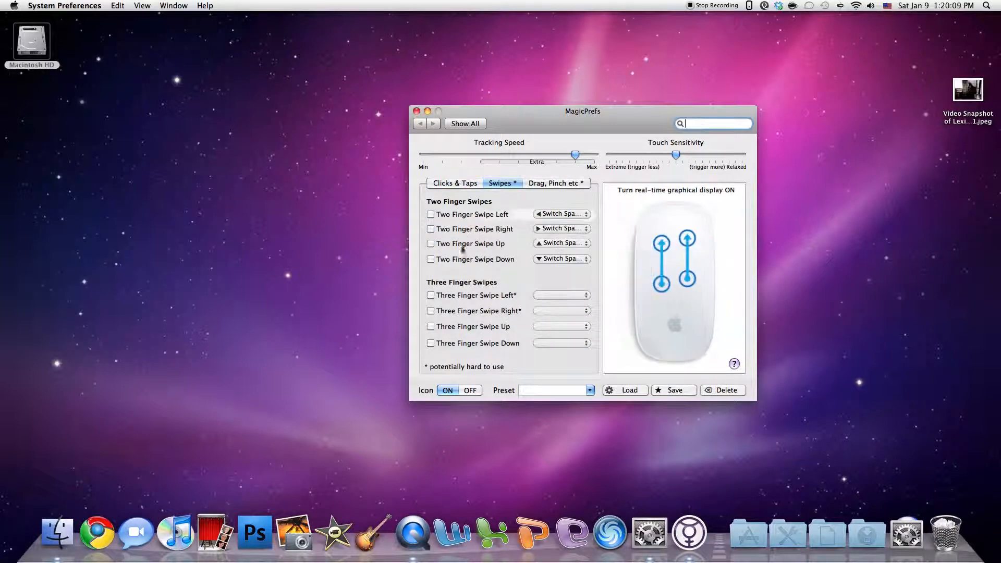
# Step: View the Drag, Pinch etc. tab, then close System Preferences
pyautogui.click(554, 183)
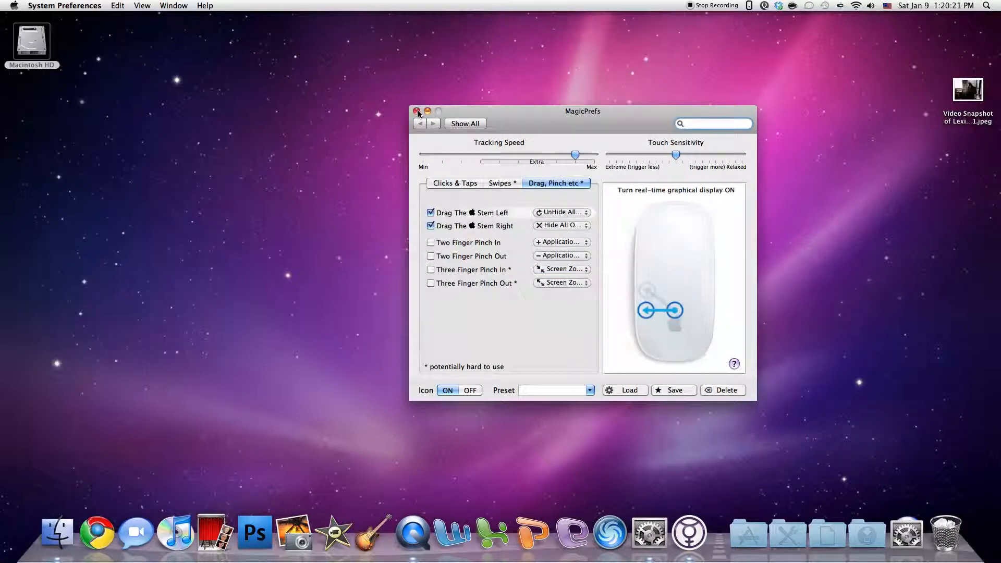
pyautogui.click(417, 111)
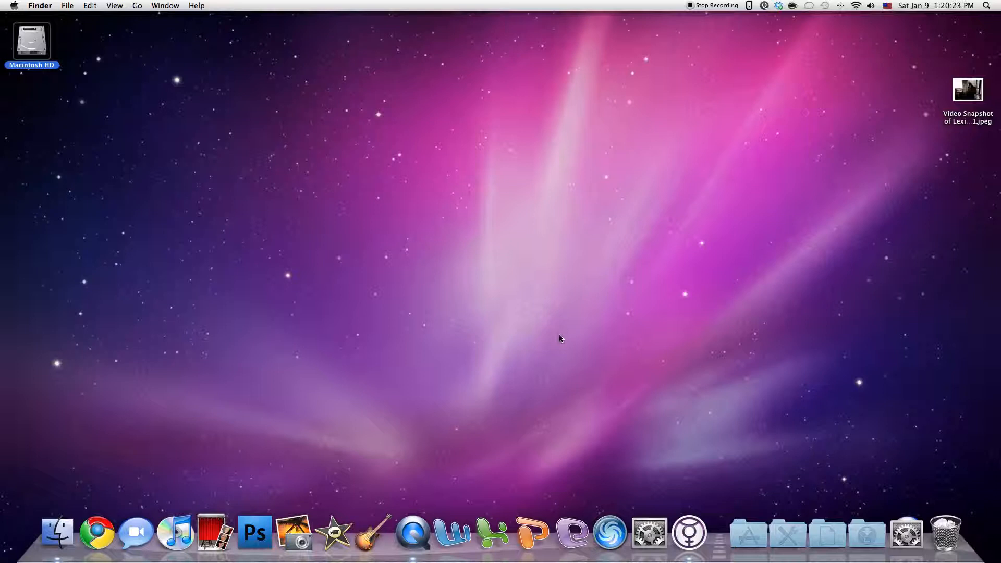
pyautogui.moveTo(135, 532)
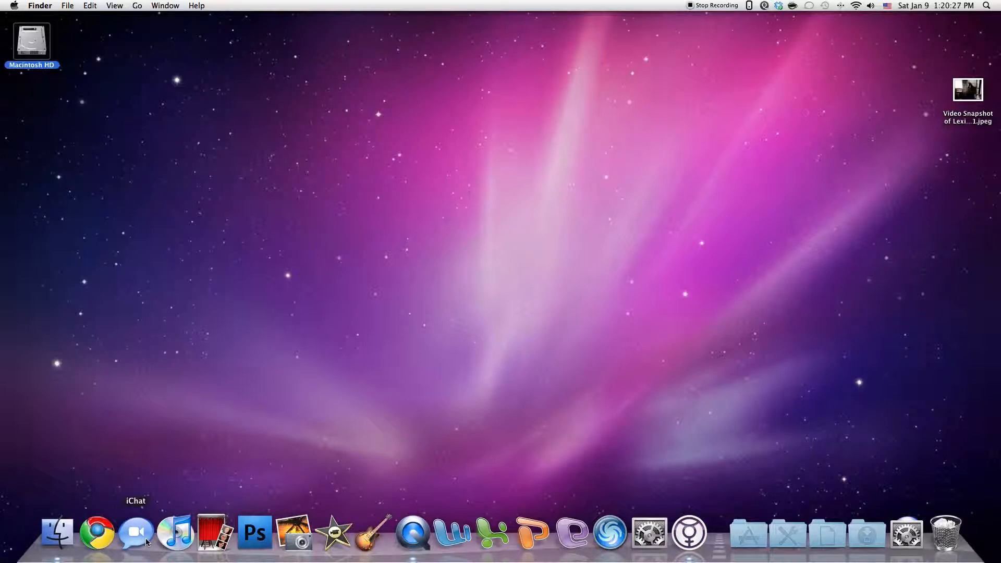
pyautogui.moveTo(715, 42)
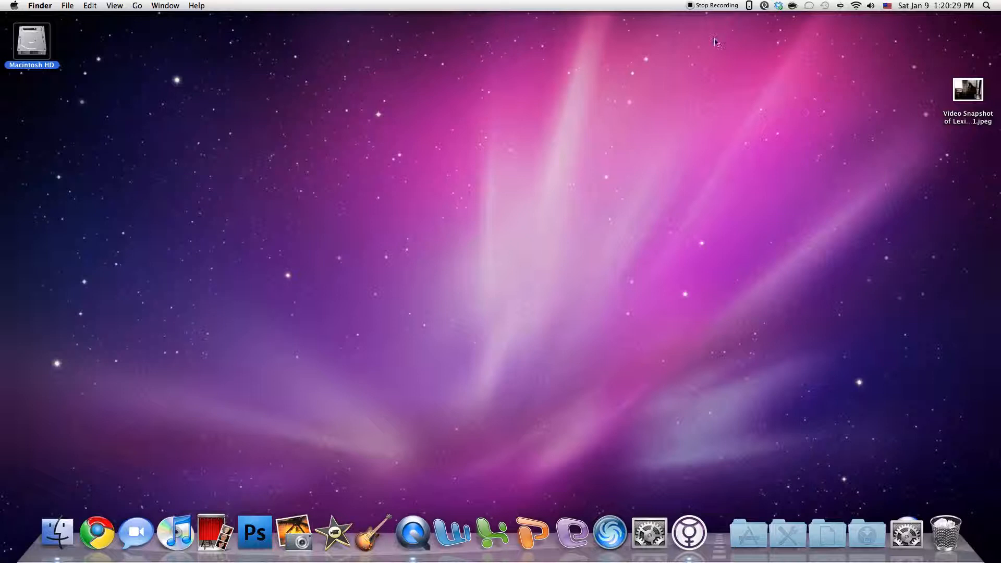
pyautogui.moveTo(695, 60)
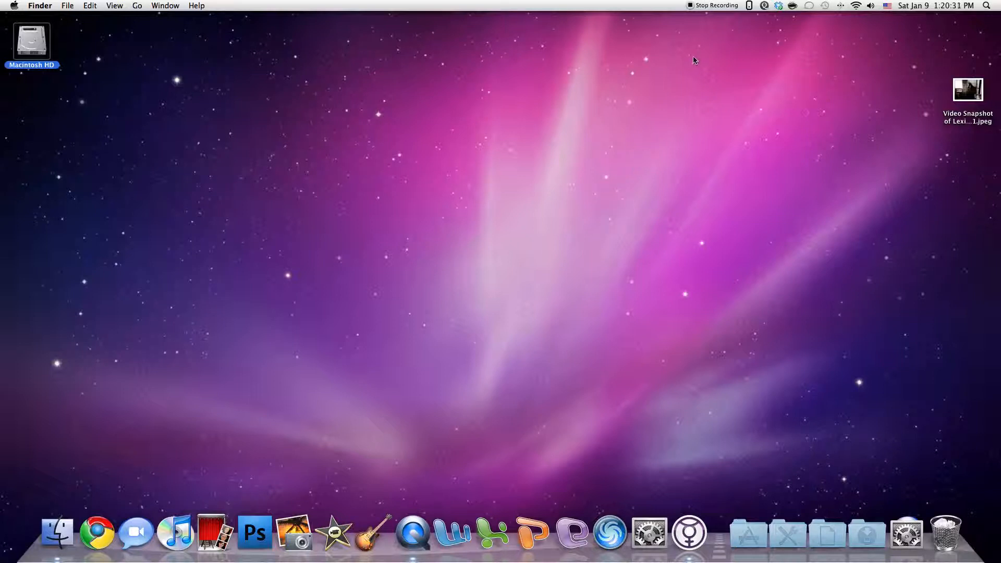